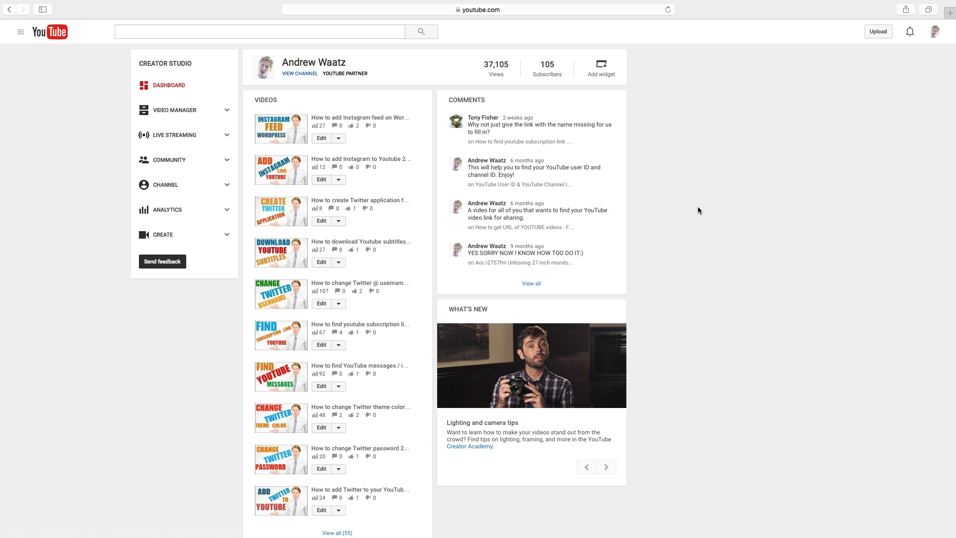
mouse_move(294, 80)
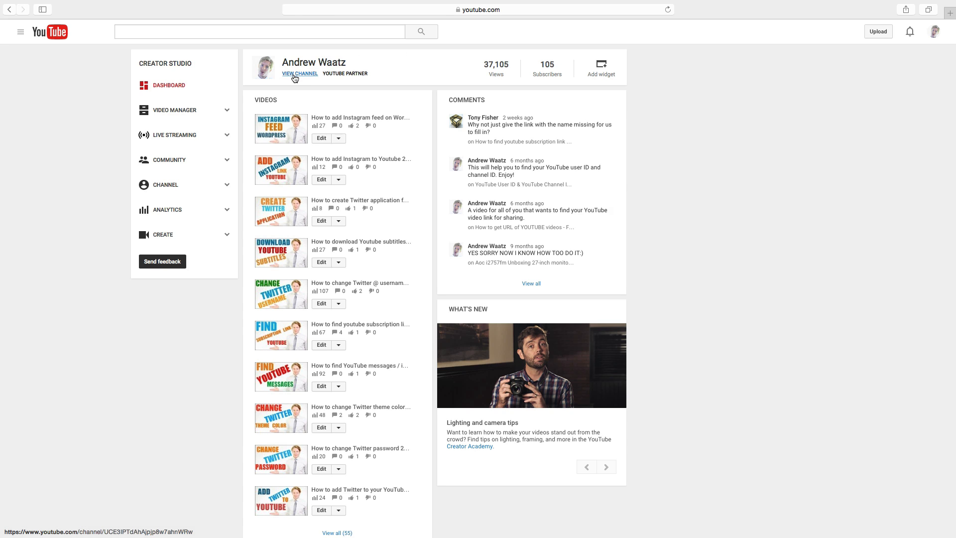
- Go from the Creator Studio dashboard to the Andrew Waatz public channel page
left_click(299, 73)
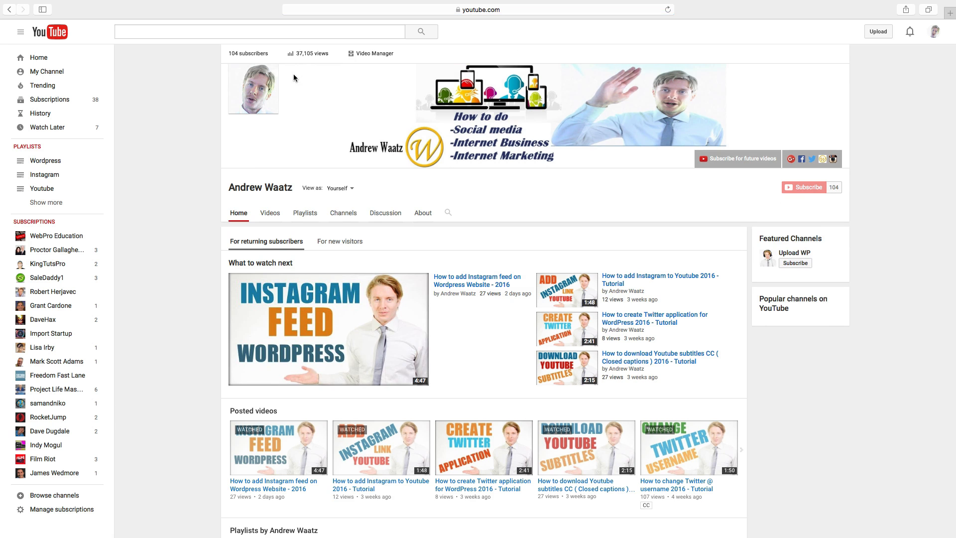
mouse_move(40, 116)
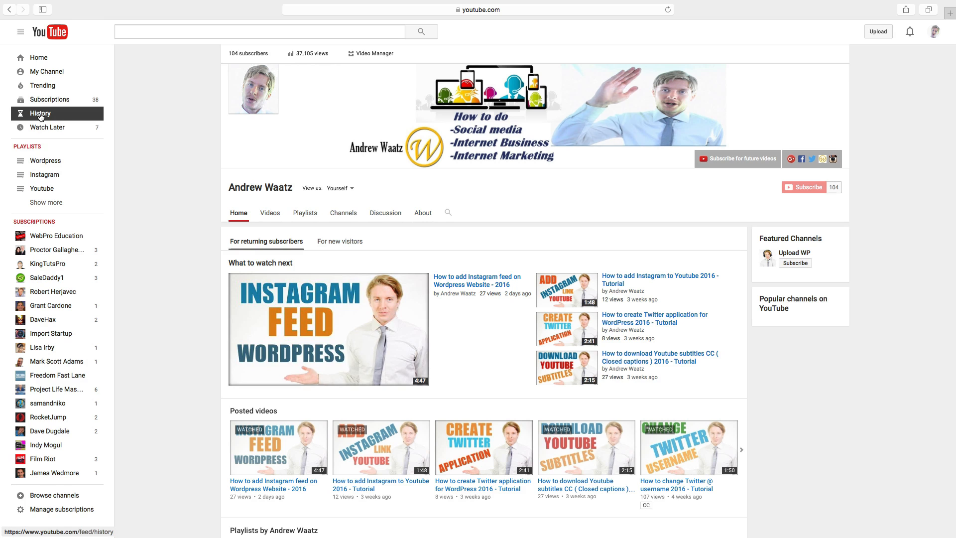
- Reach the History page and land on the Watch history list after glancing at Search history
left_click(41, 114)
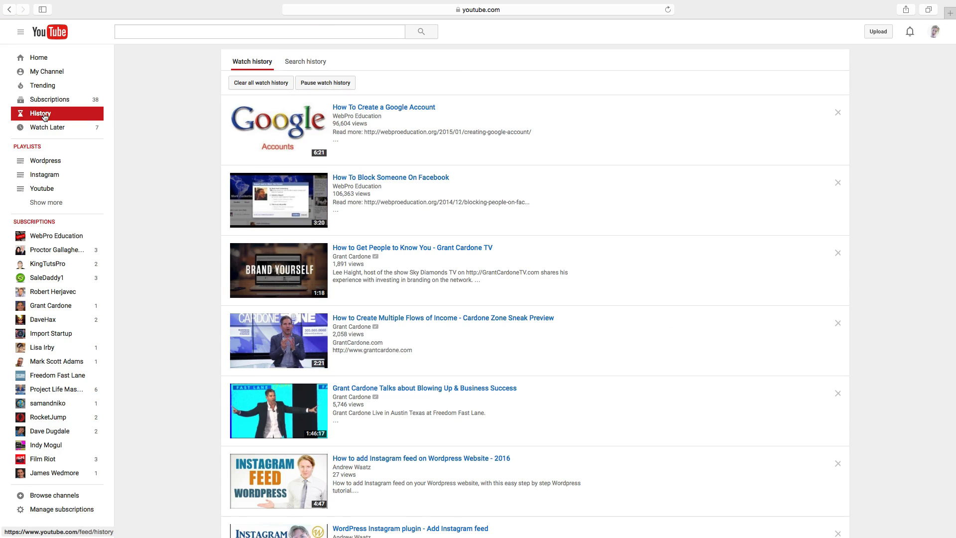
mouse_move(252, 89)
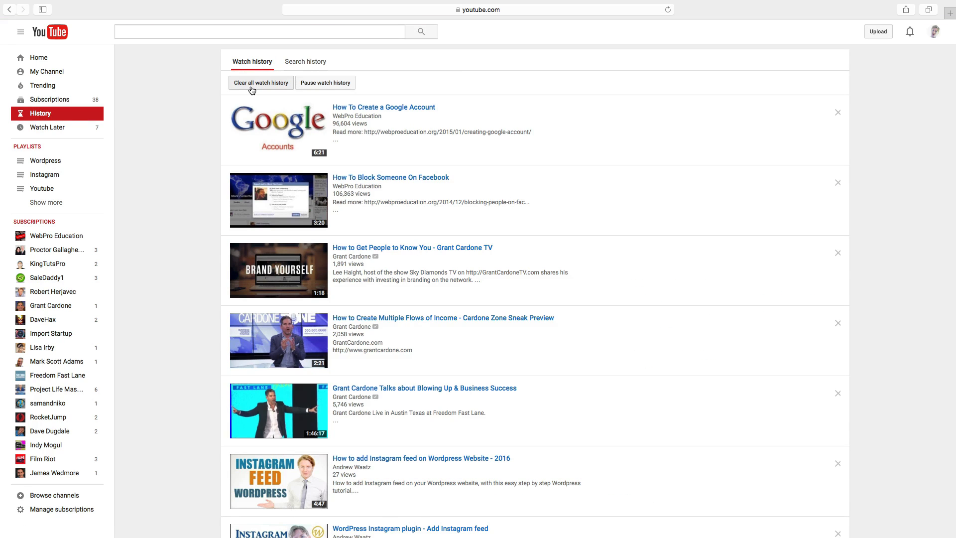
mouse_move(279, 85)
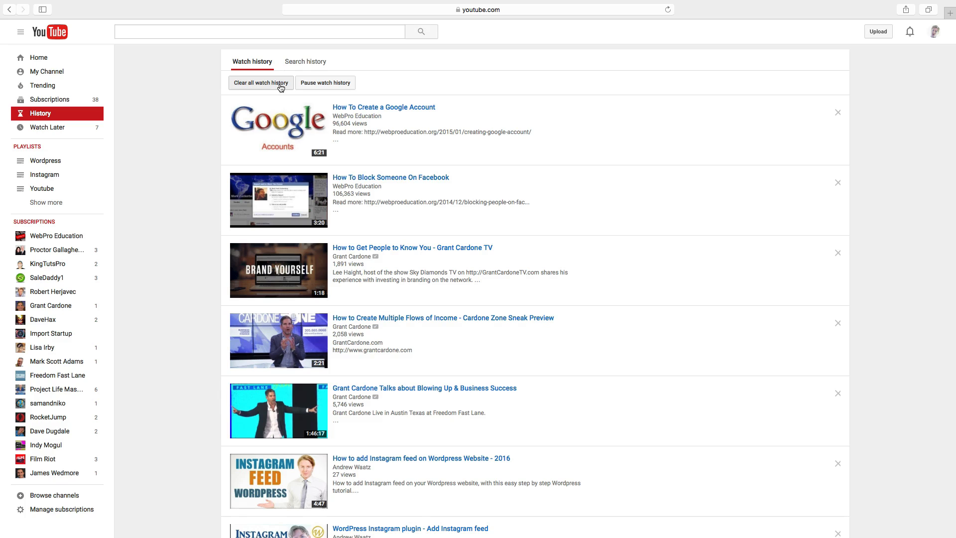
left_click(306, 62)
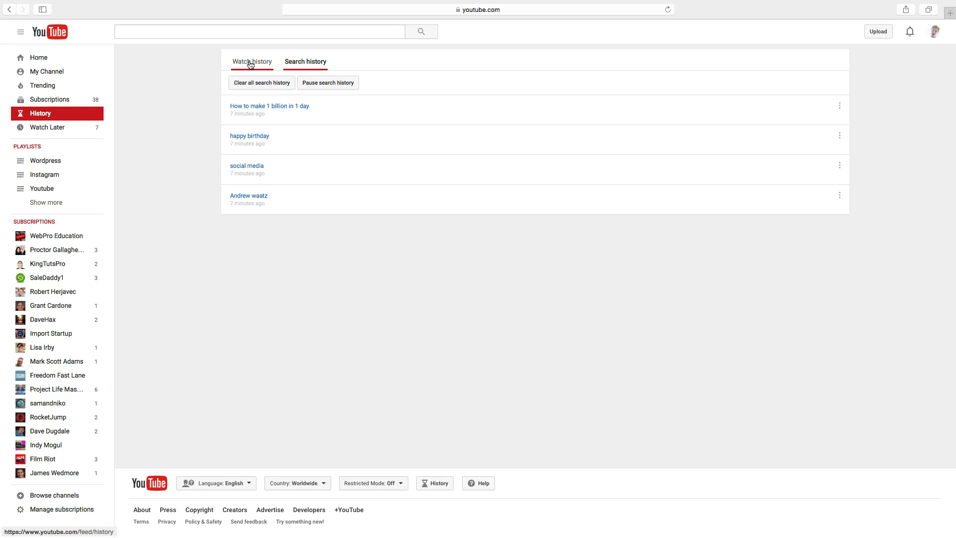
left_click(253, 61)
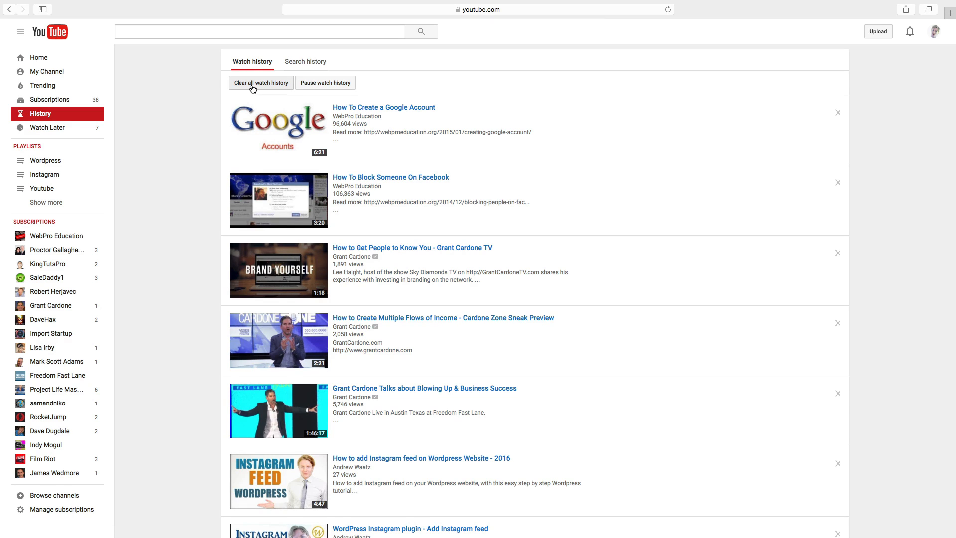
- Clear all watch history and confirm, leaving the list with no videos
left_click(261, 83)
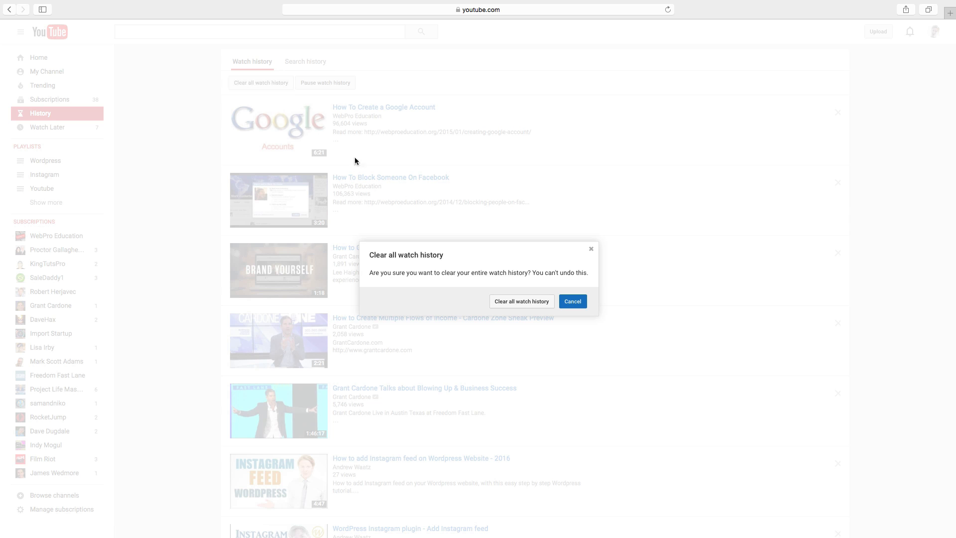
mouse_move(516, 305)
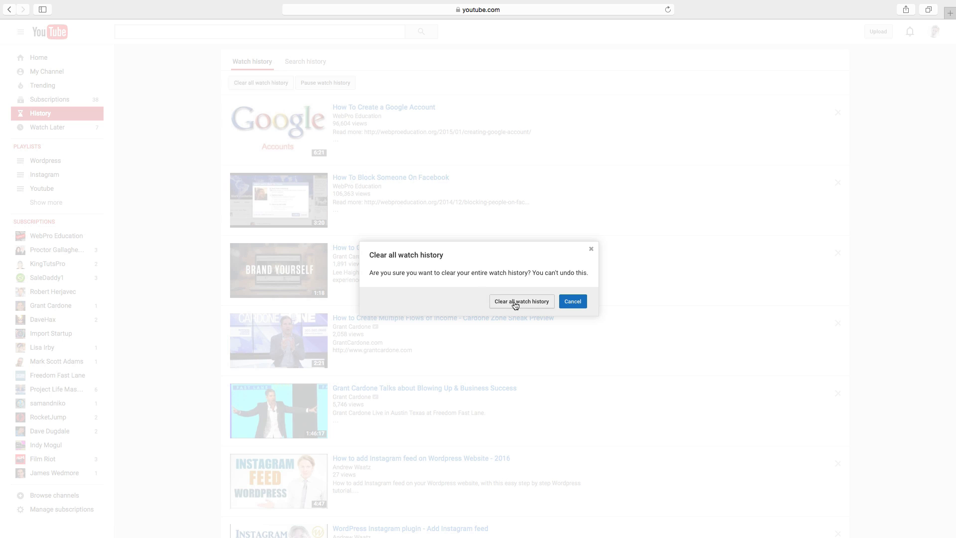
mouse_move(524, 306)
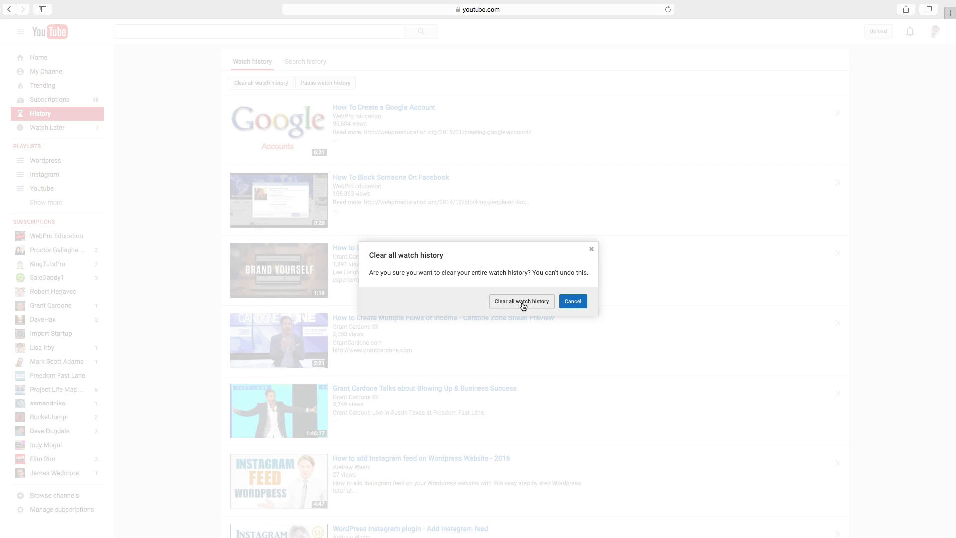
left_click(573, 301)
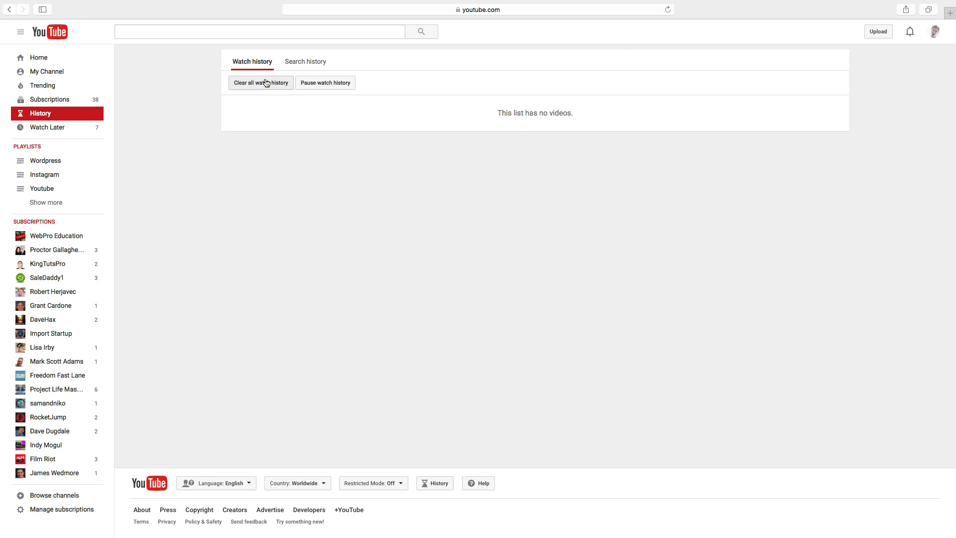
mouse_move(323, 91)
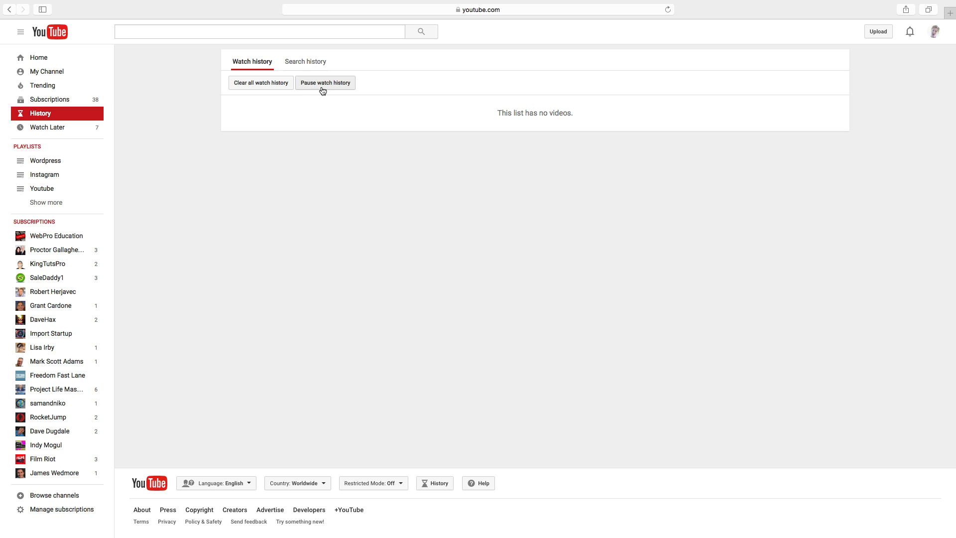
mouse_move(320, 83)
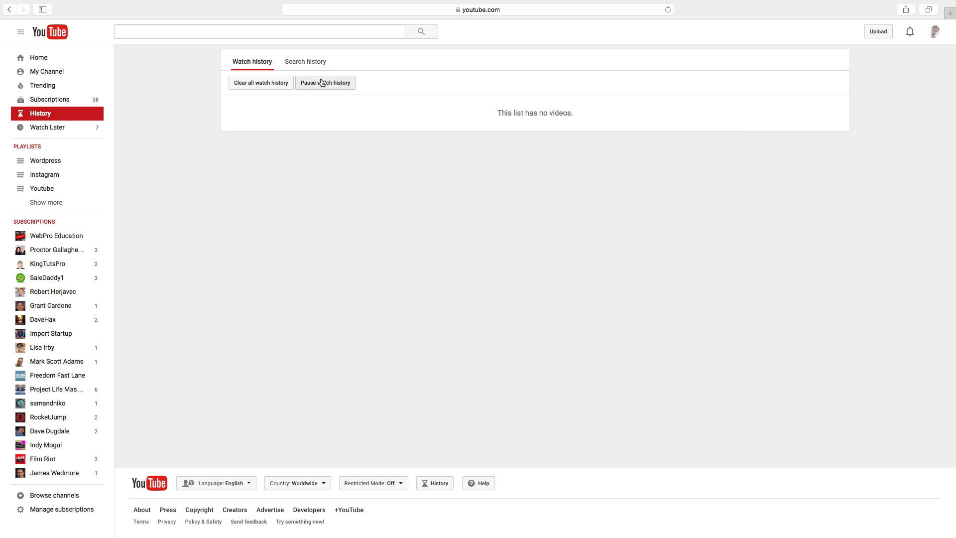
mouse_move(305, 72)
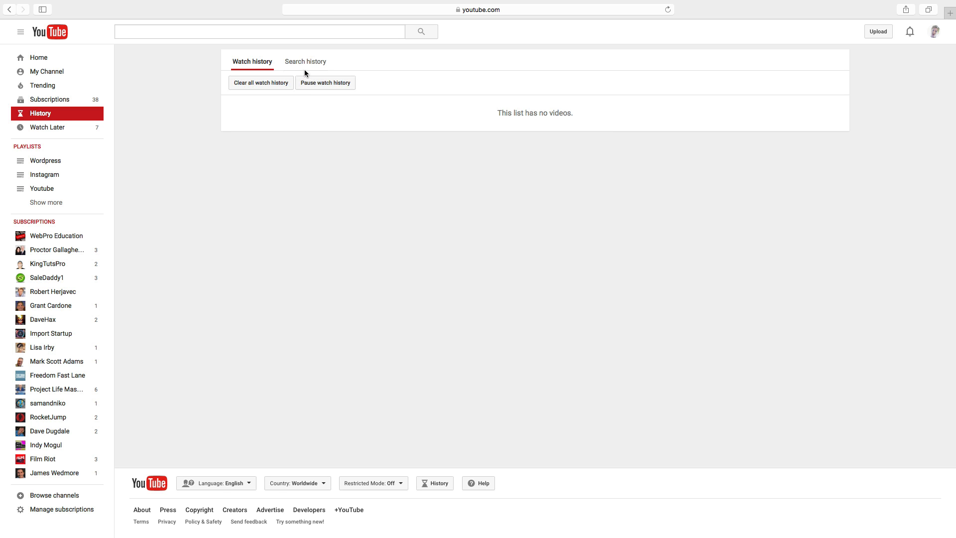
- Show the Search history list with its four past searches
left_click(306, 62)
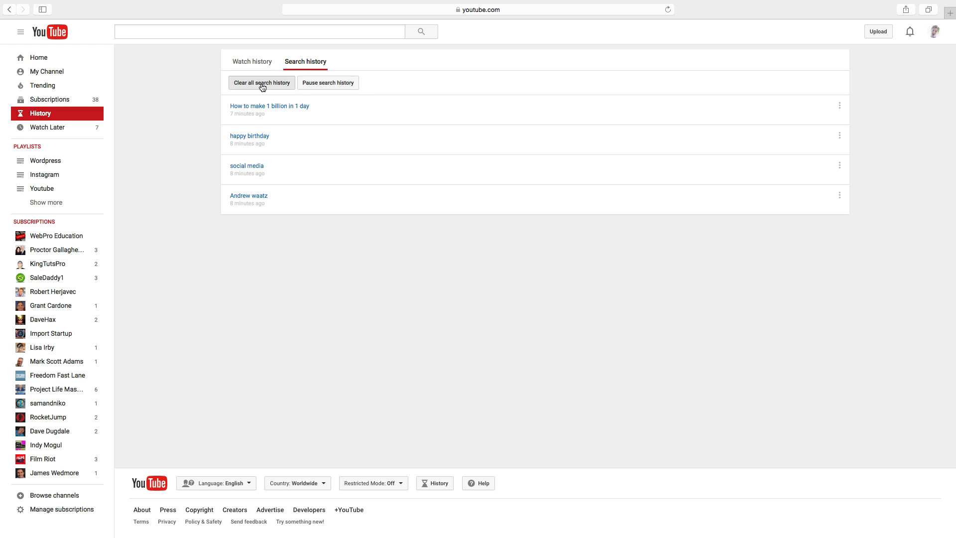
- Clear all search history and confirm, leaving the list empty
left_click(261, 82)
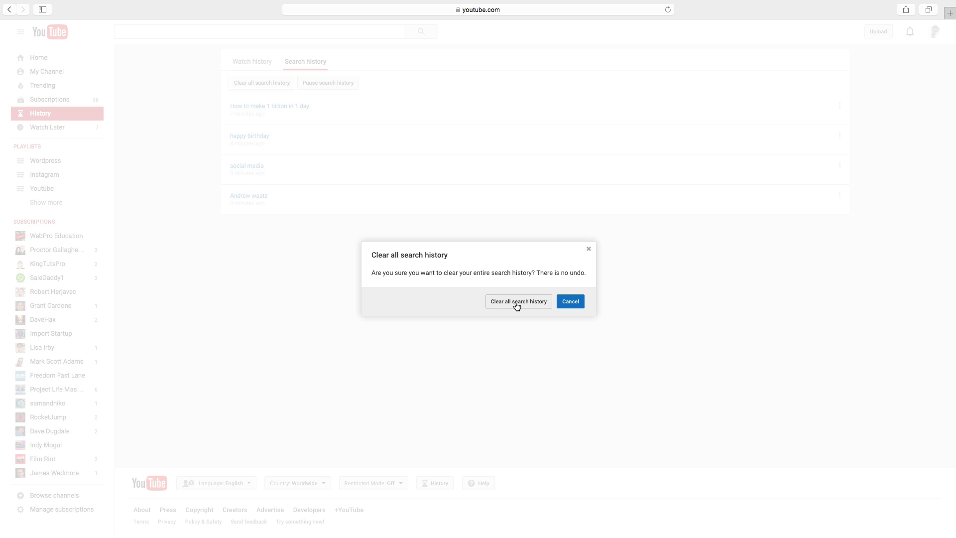
left_click(518, 300)
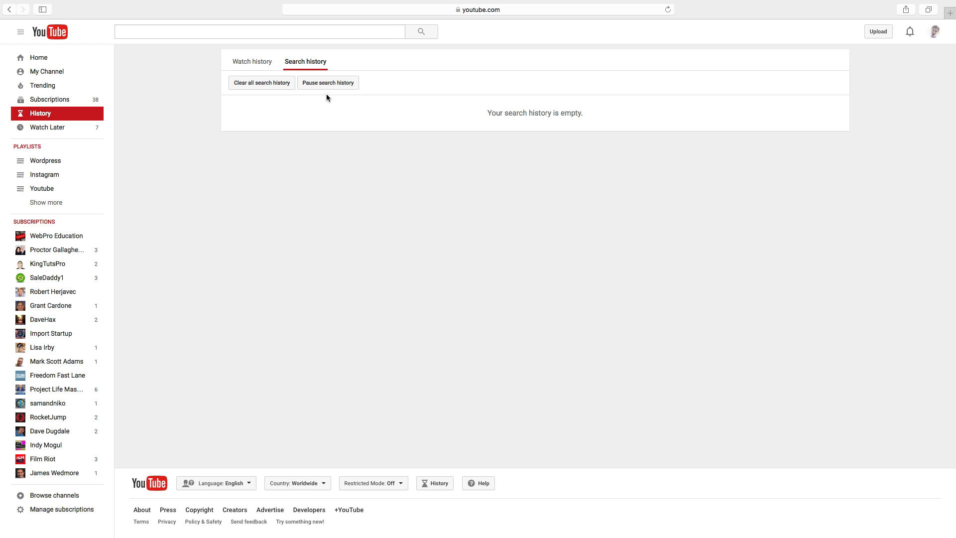
- Pause search history recording, then return to the empty Watch history list
left_click(328, 83)
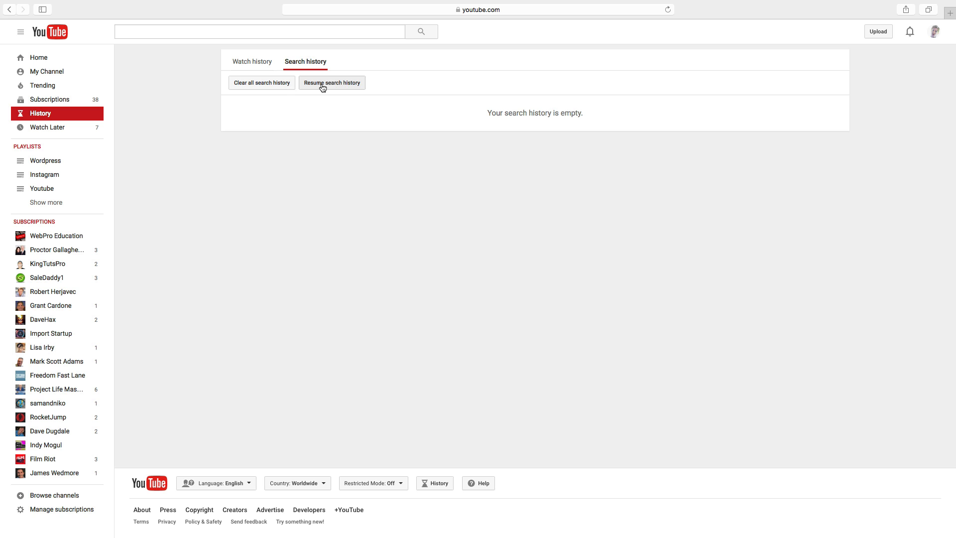
mouse_move(354, 88)
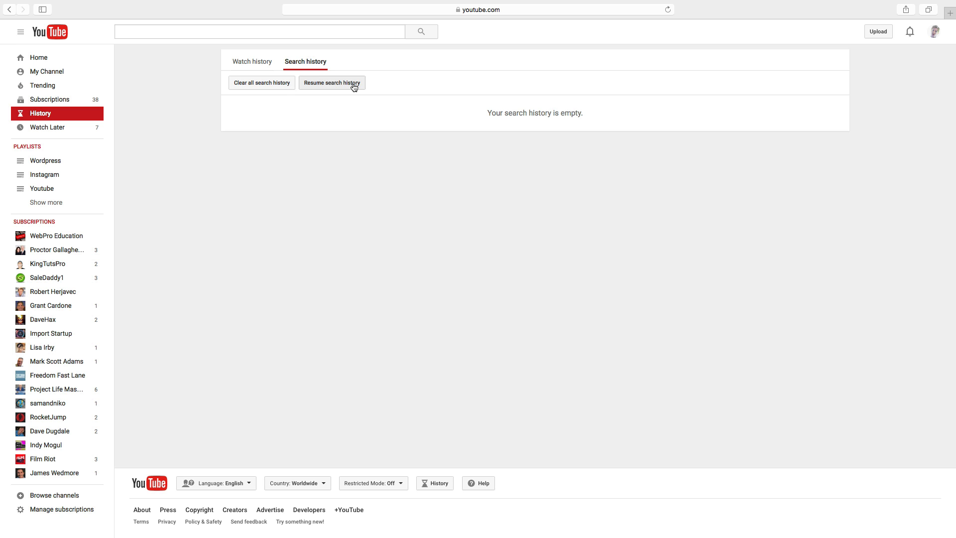
left_click(253, 62)
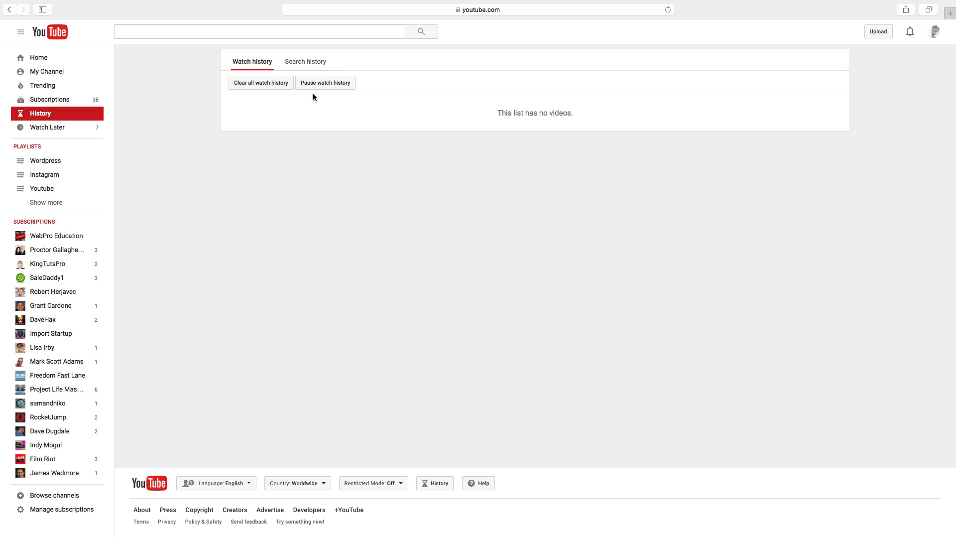
mouse_move(253, 66)
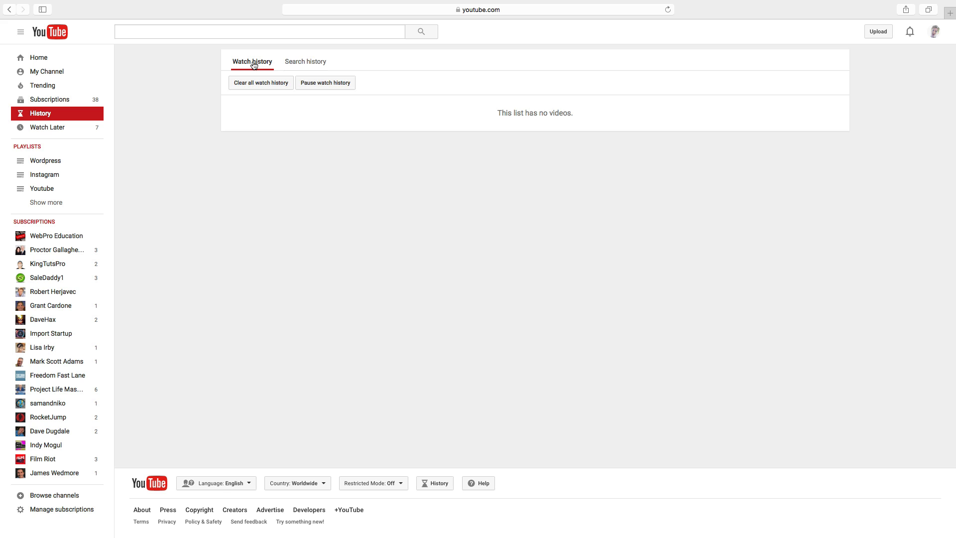
- Pause watch history recording so new videos are no longer added
left_click(324, 82)
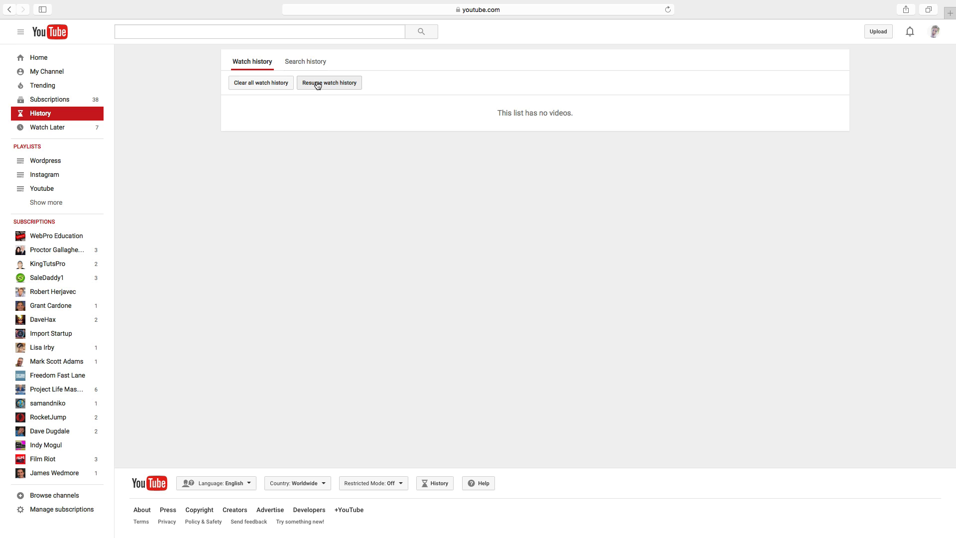
mouse_move(310, 216)
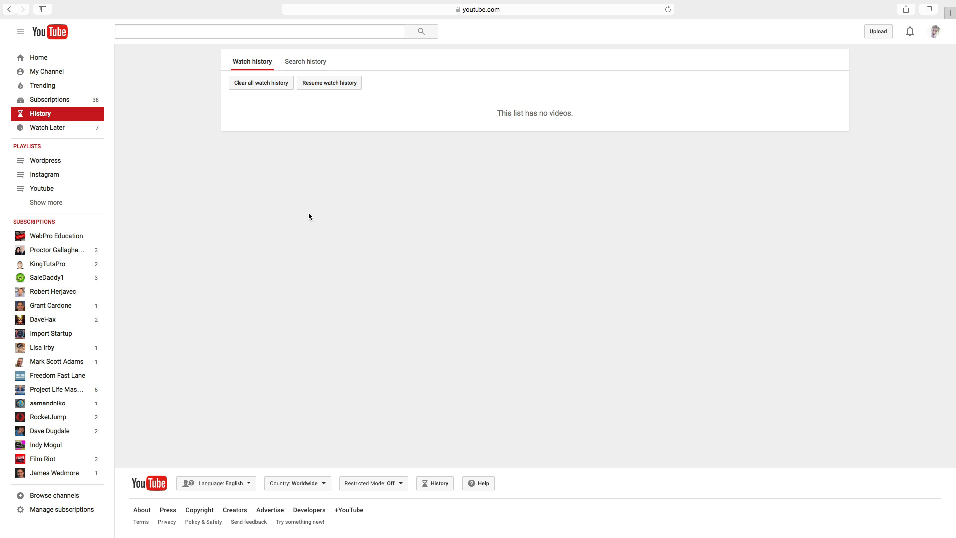
mouse_move(340, 211)
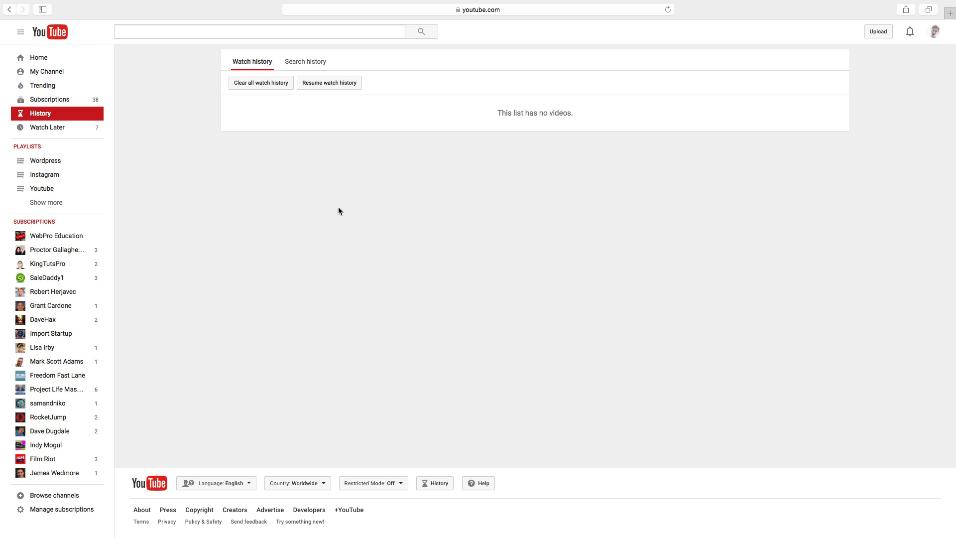